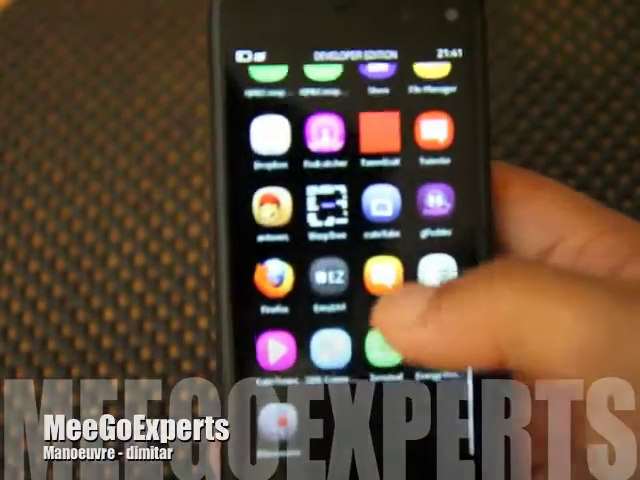
Launch File Manager from the MeeGo home screen to list gPodder, Movies, Music, Pictures and SDK.
left_click(375, 285)
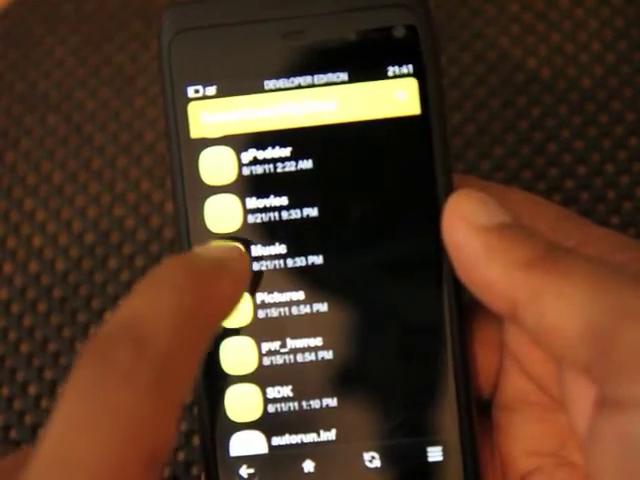
scroll("down", 3)
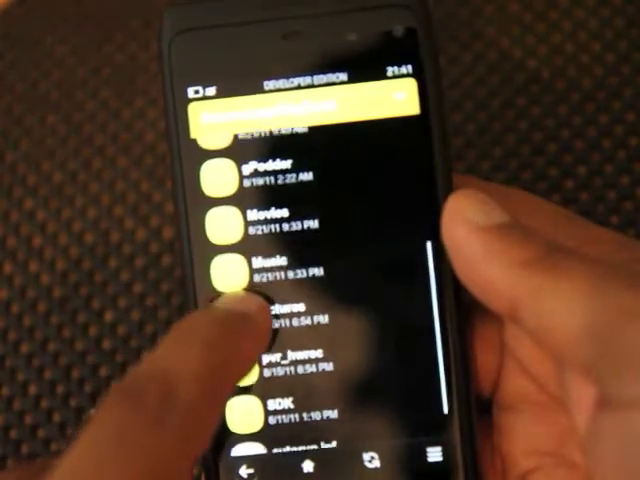
scroll("down", 3)
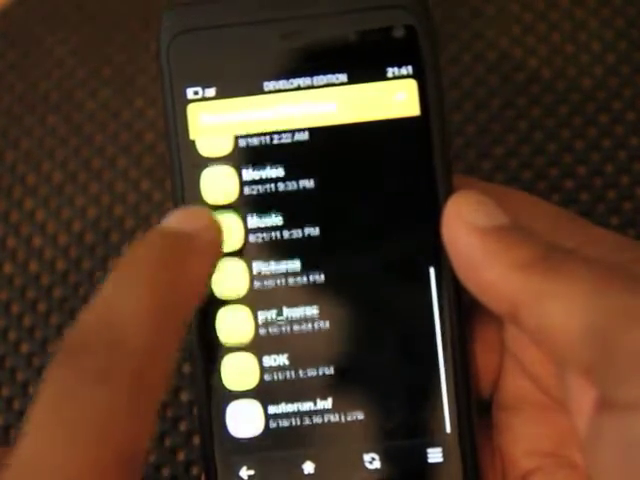